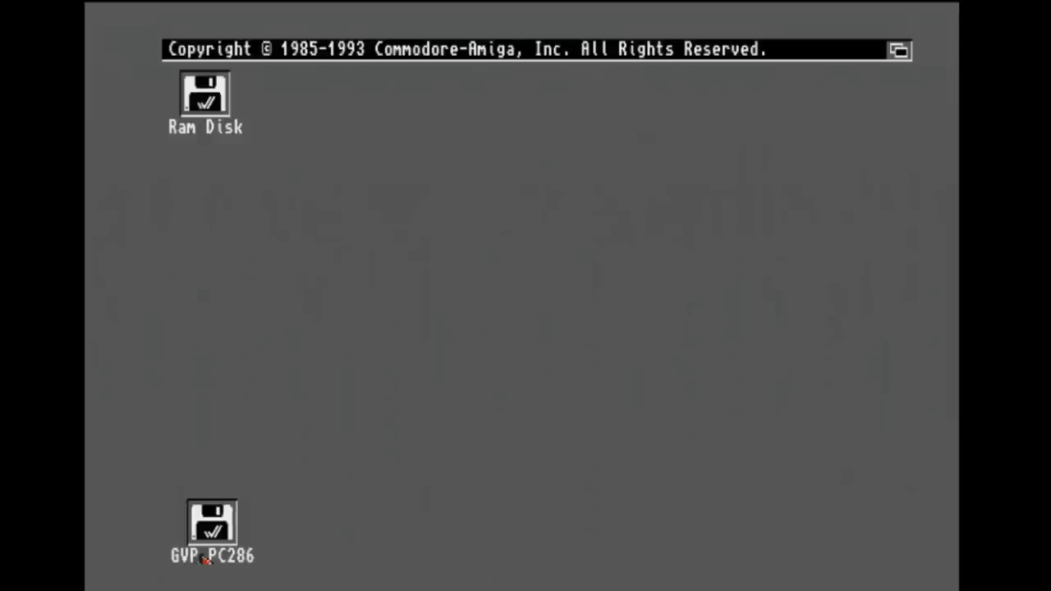
Open the GVP_PC286 disk and its drawer to show HD_Install, Configure and README.TXT.
double_click(211, 523)
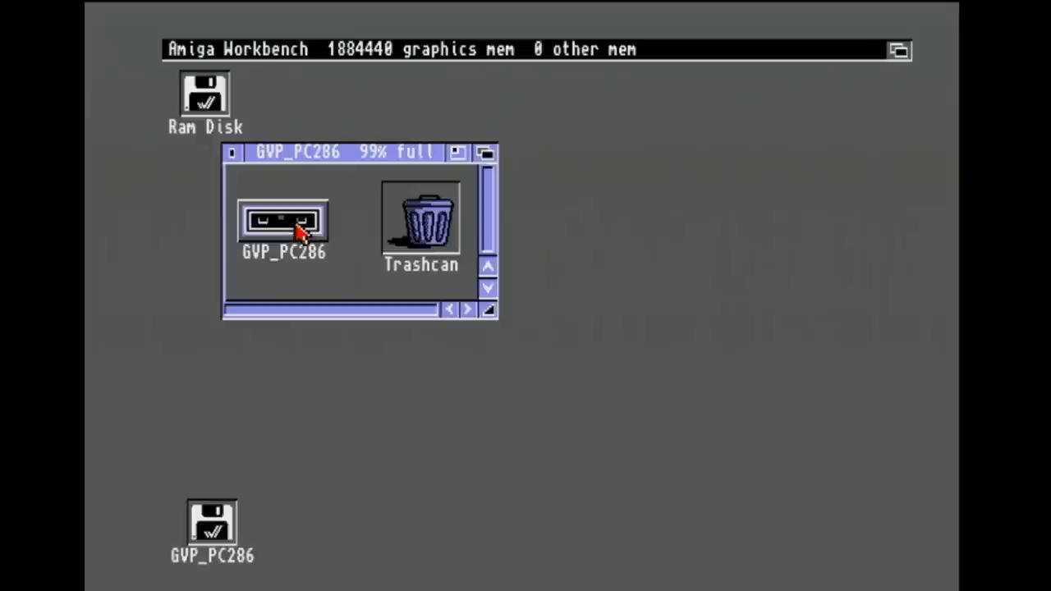
double_click(282, 222)
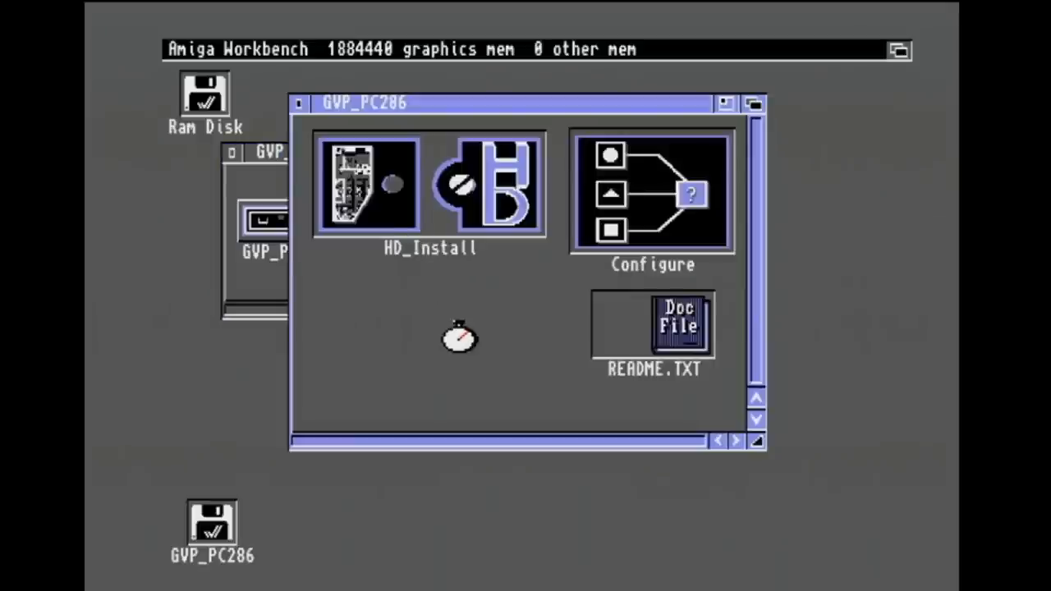
Launch Configure, view and dismiss the Configure PC286/512-A500 info box, then browse Options.
double_click(652, 195)
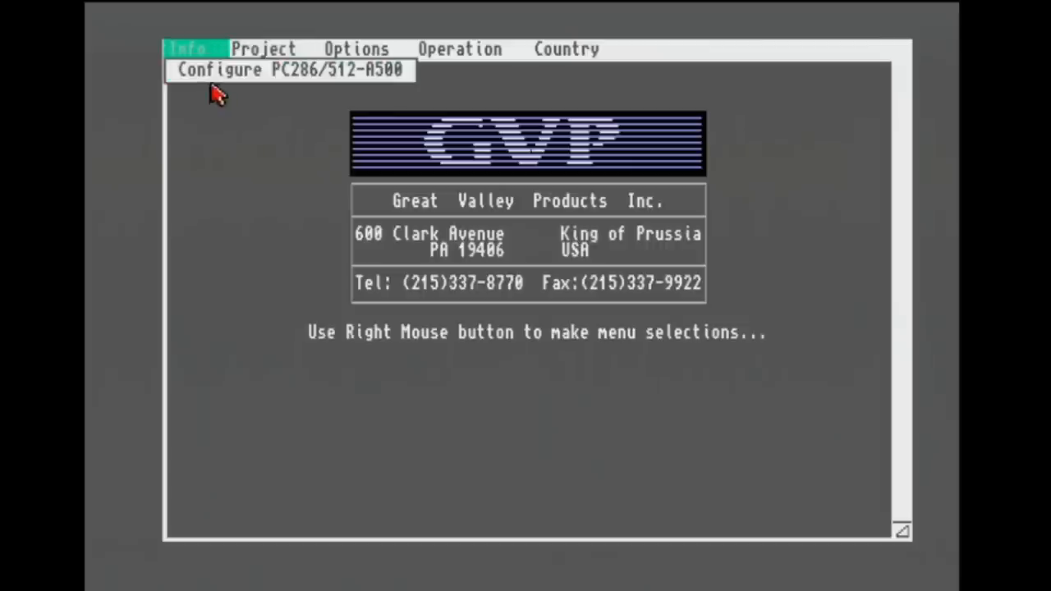
click(290, 69)
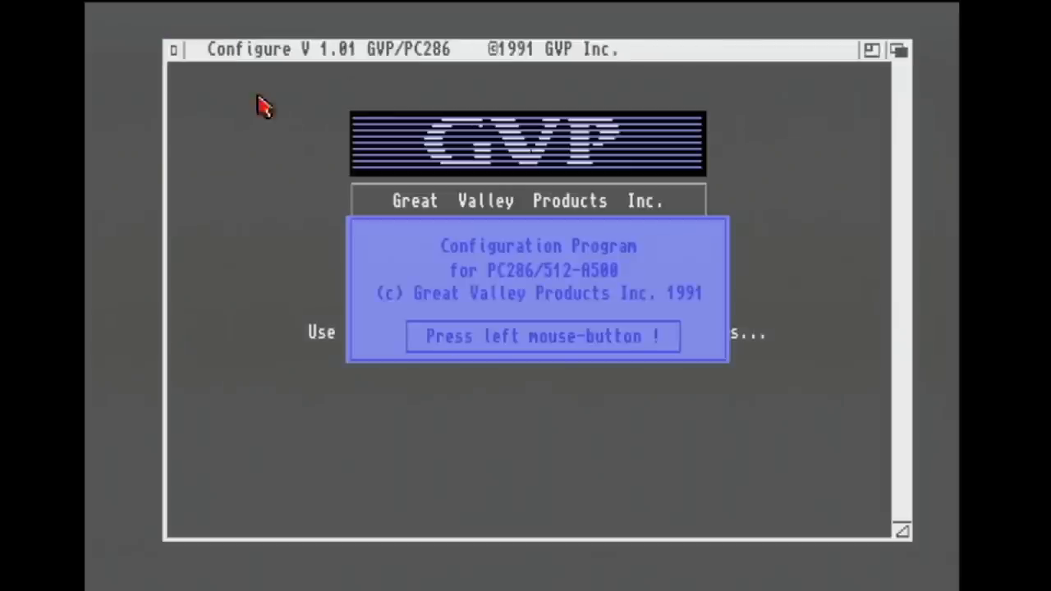
click(541, 336)
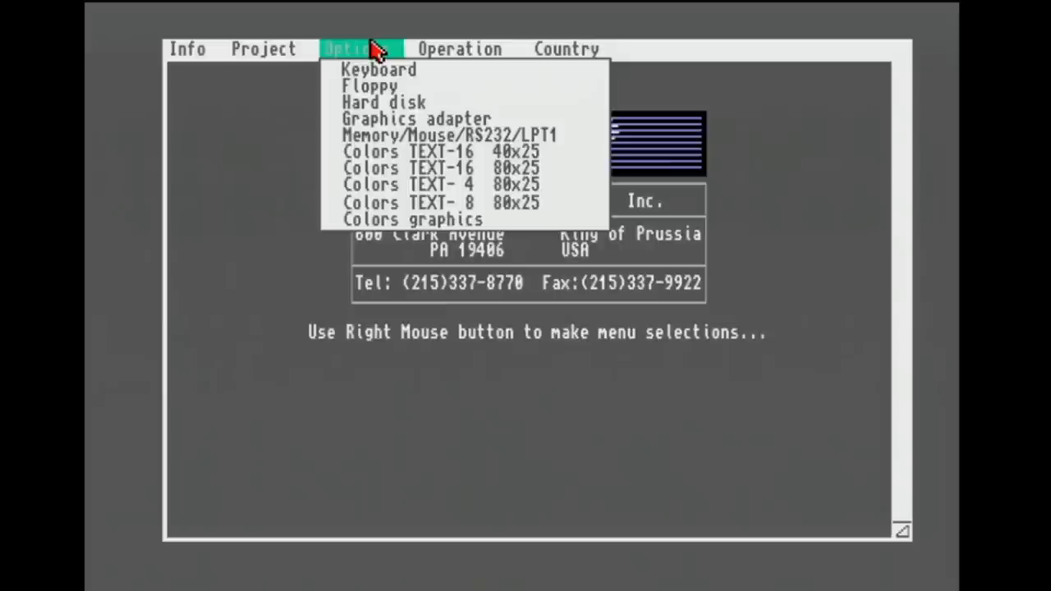
mouse_move(378, 70)
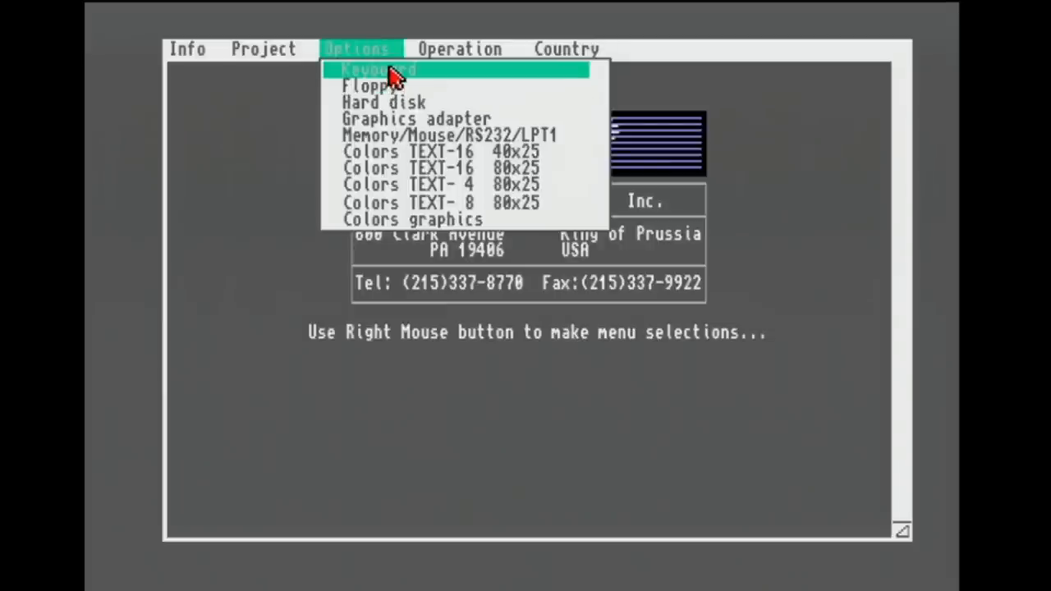
click(377, 70)
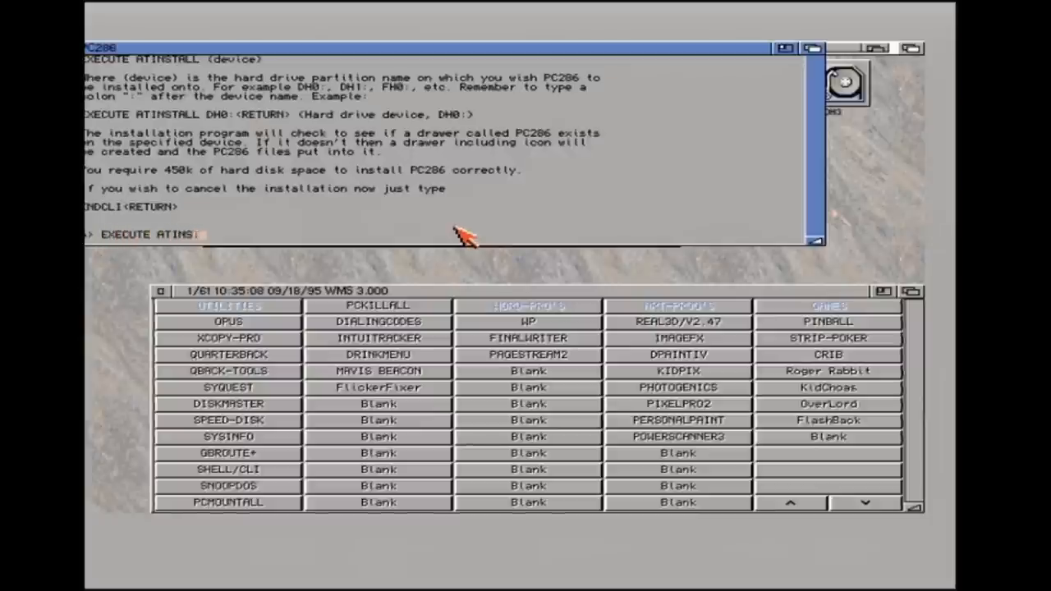
Extend the shell command to EXECUTE ATINSTALL DH.
text(ALL DH)
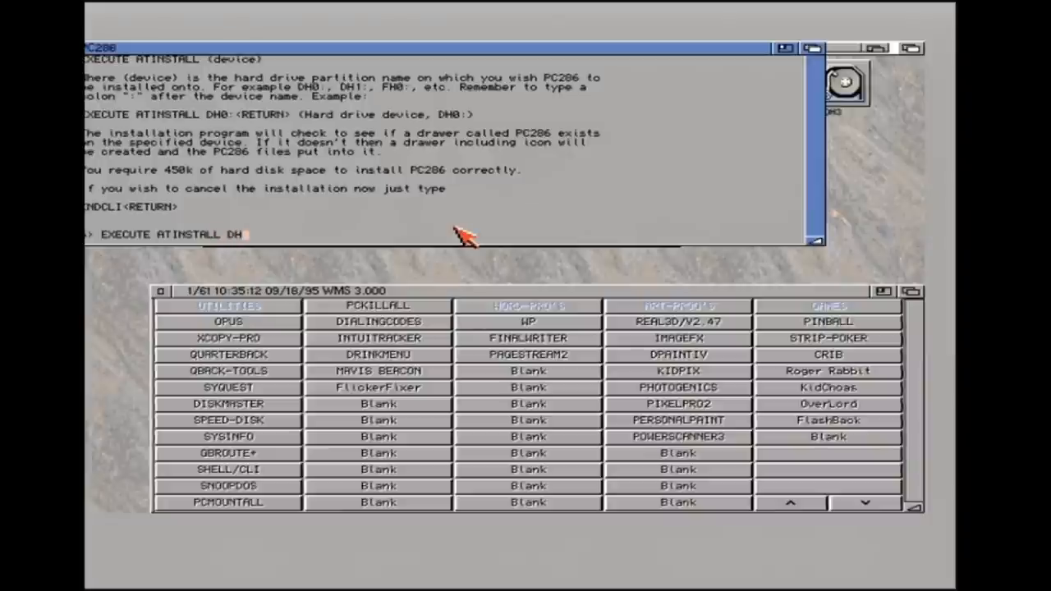